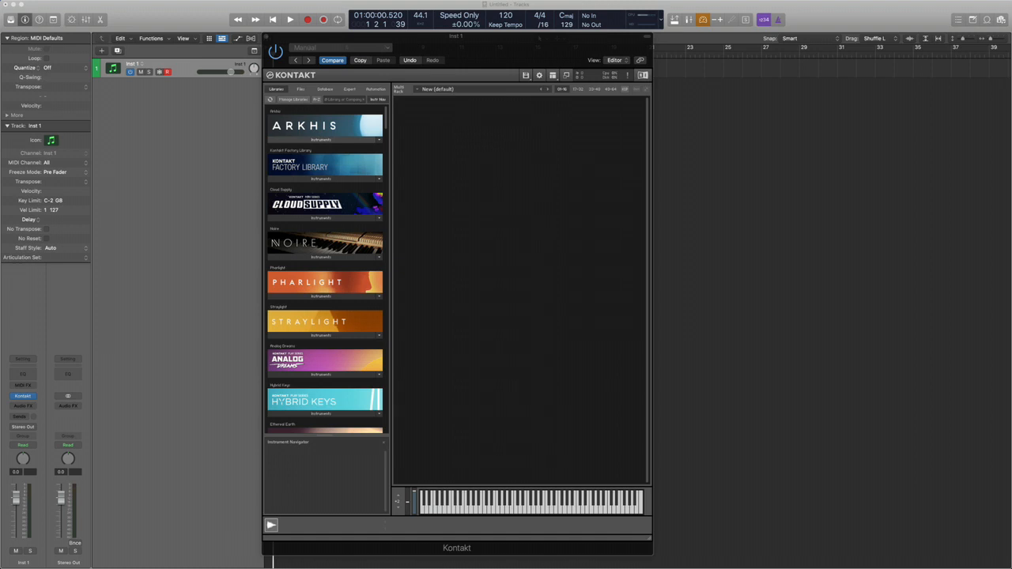
Scroll Kontakt's Libraries list past the factory libraries to the Cremona Quartet strings.
scroll("down", 3)
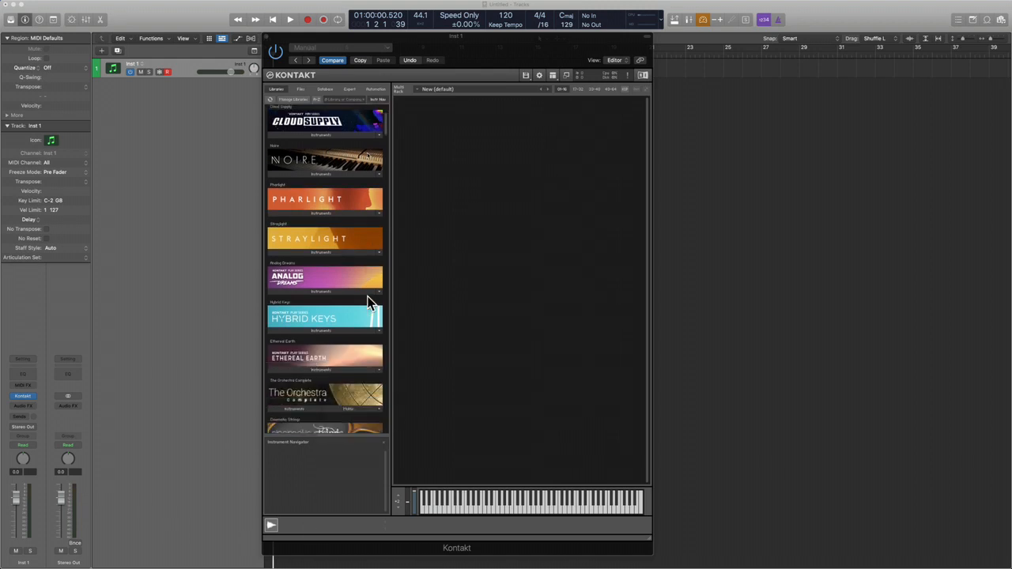
scroll("down", 3)
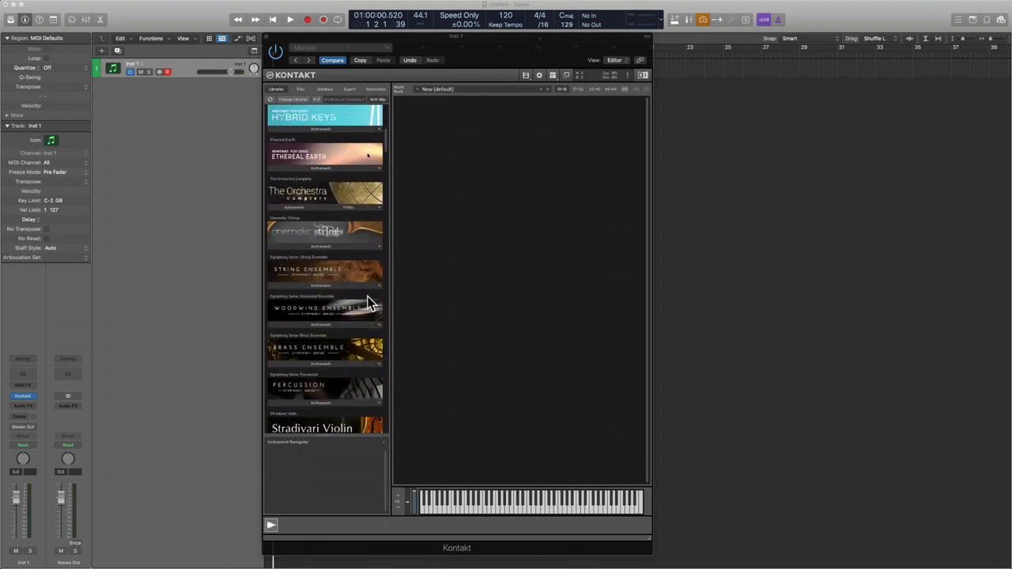
scroll("down", 3)
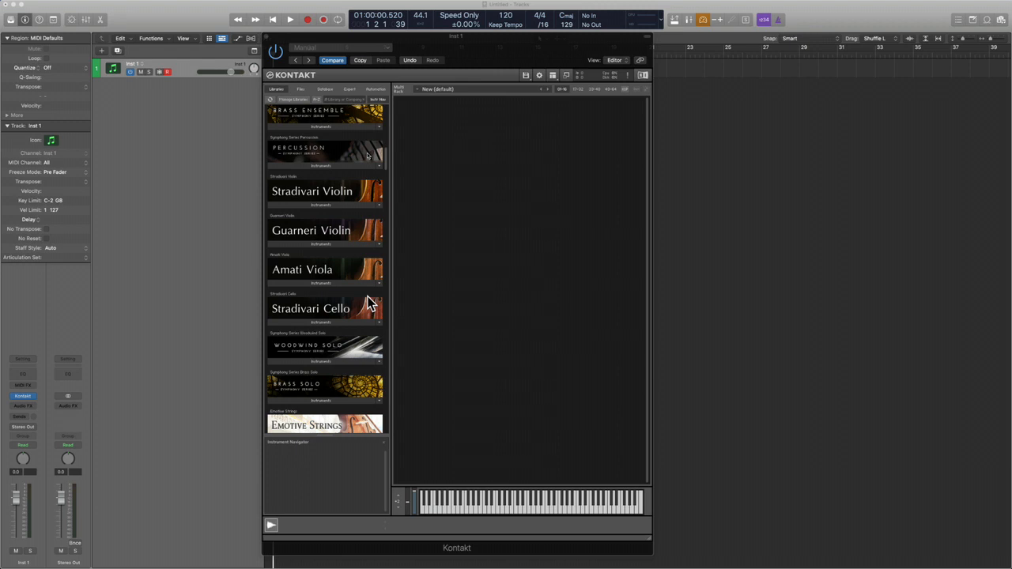
mouse_move(308, 224)
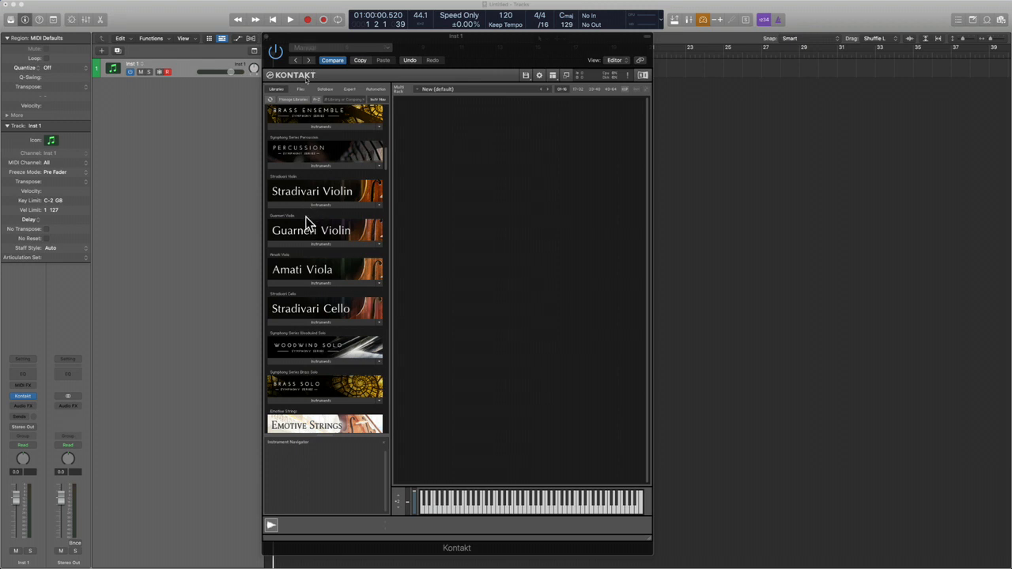
mouse_move(315, 193)
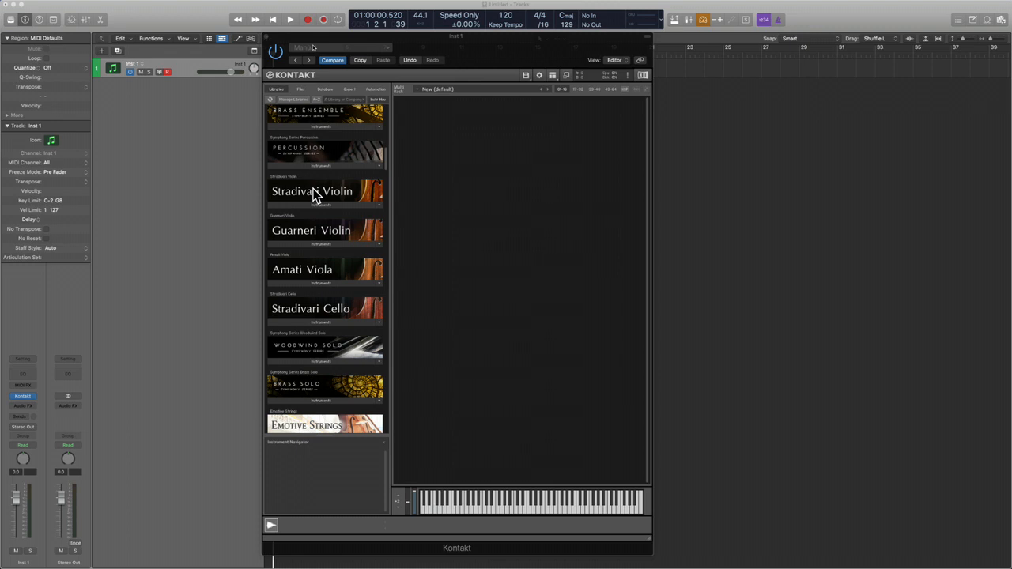
mouse_move(382, 224)
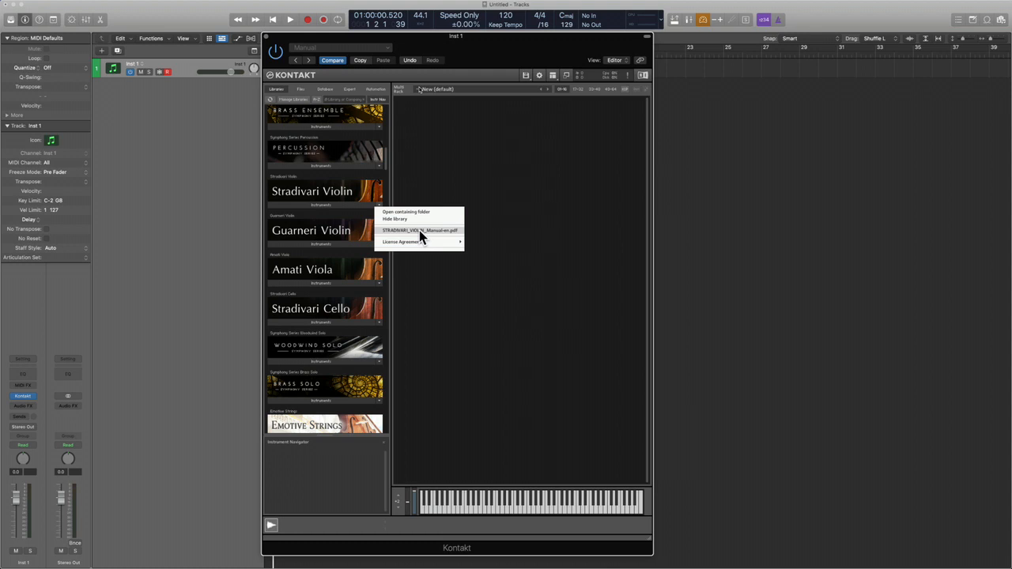
mouse_move(417, 236)
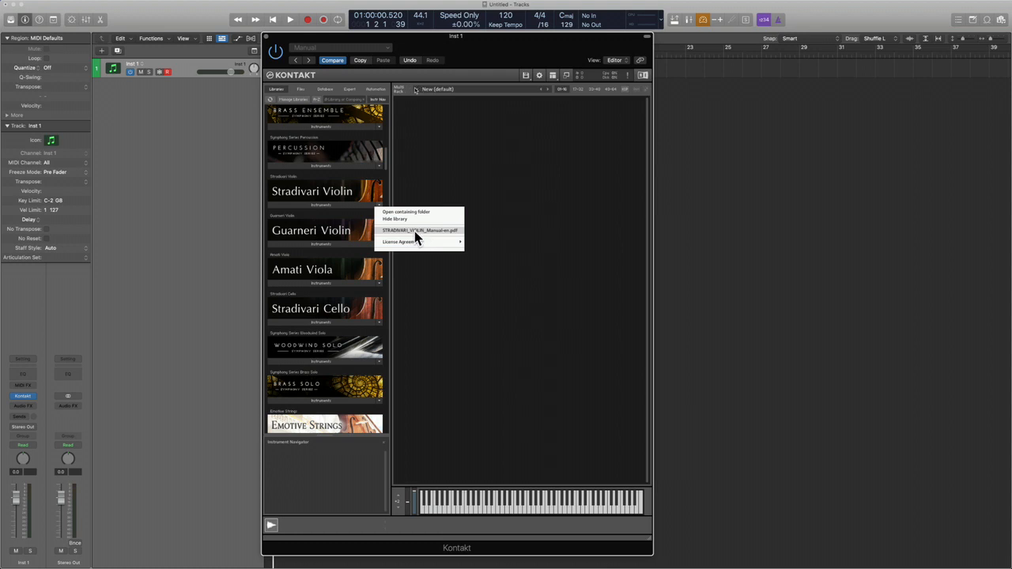
mouse_move(433, 238)
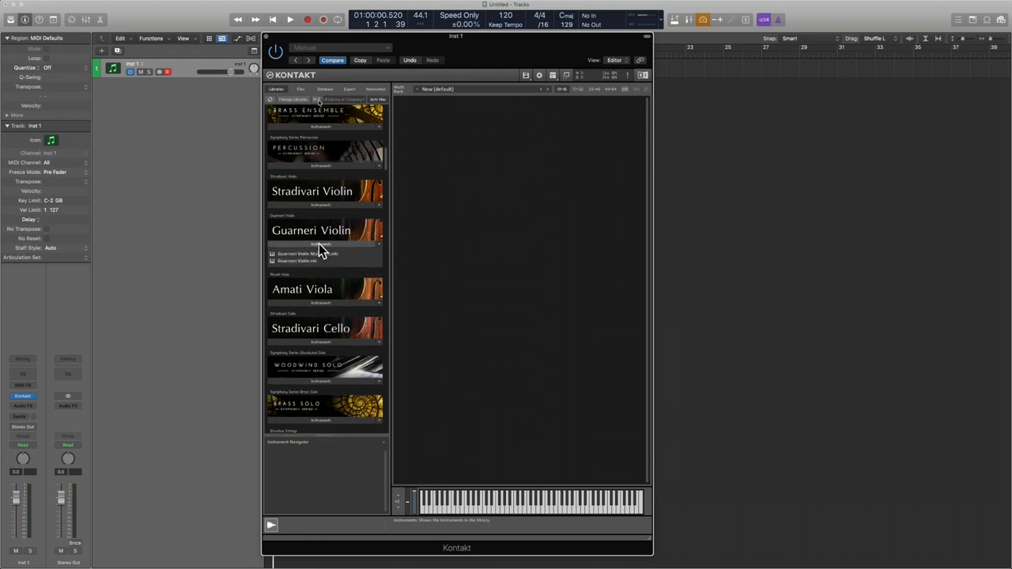
Load Guarneri Violin.nki from the Libraries browser into the Kontakt rack.
double_click(298, 261)
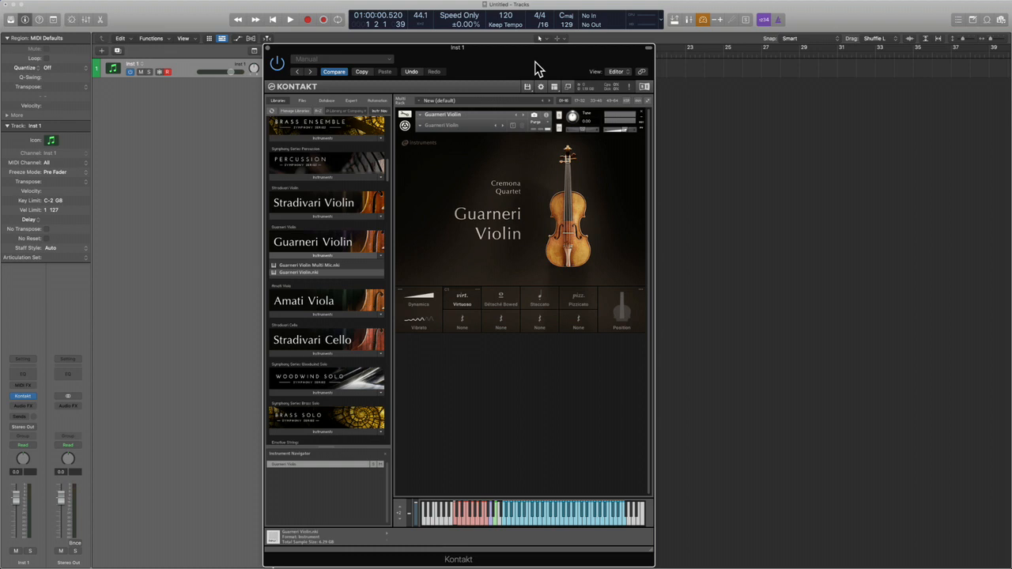
mouse_move(548, 341)
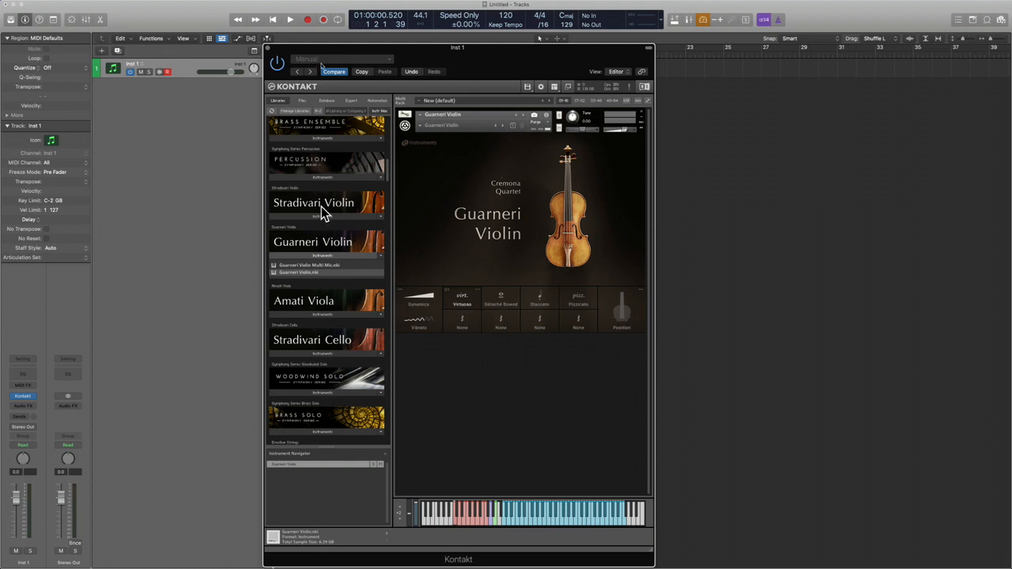
mouse_move(372, 261)
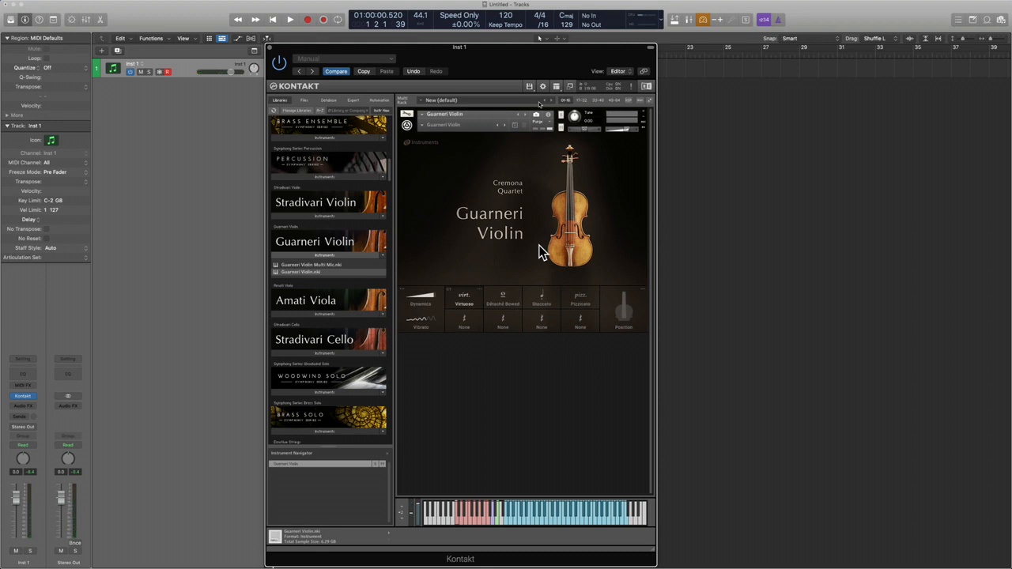
mouse_move(379, 310)
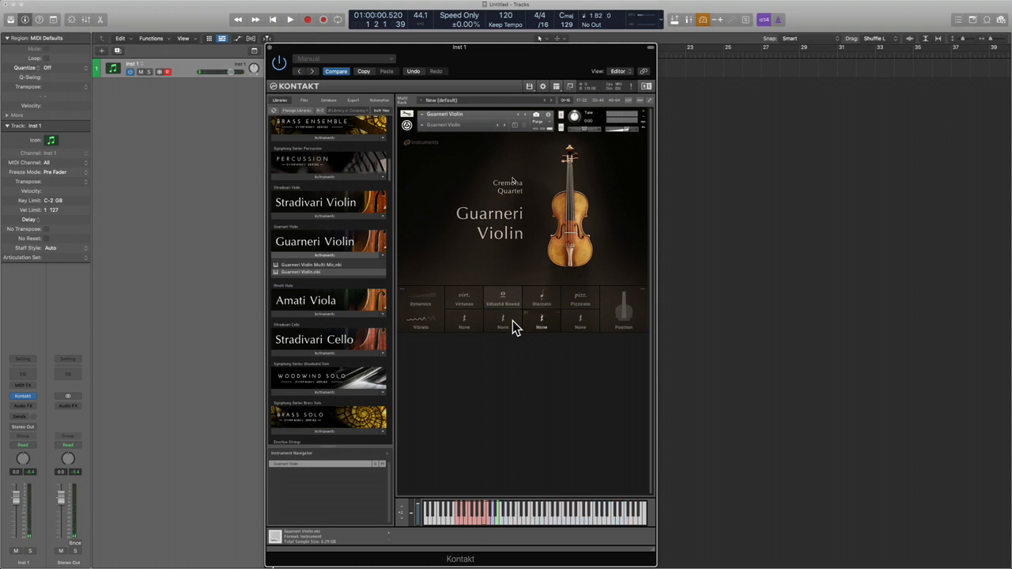
Open the Articulation panel from an empty 'None' Guarneri Violin slot.
left_click(503, 299)
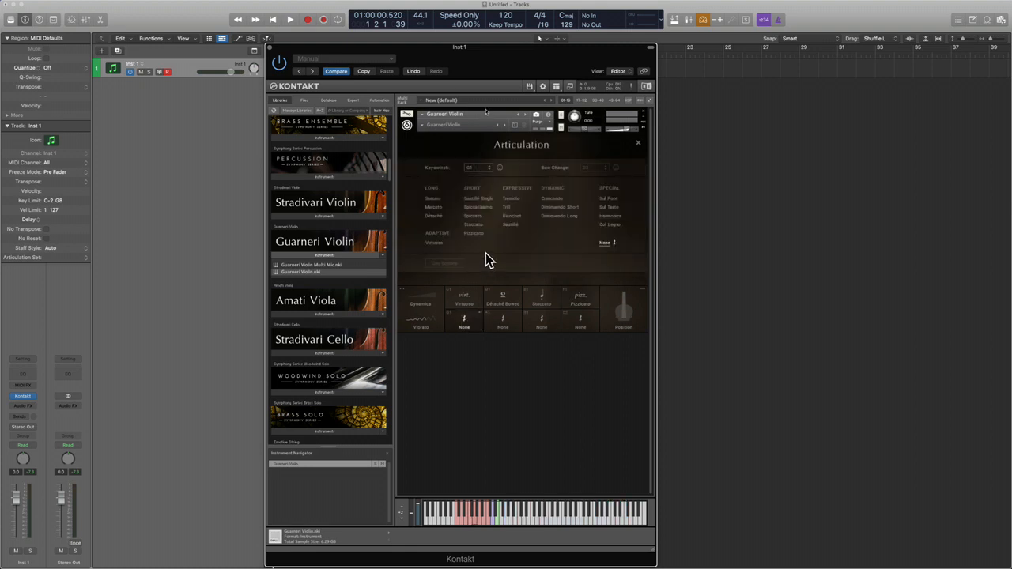
Choose Sautillé Single under SHORT for the empty violin slot.
left_click(477, 198)
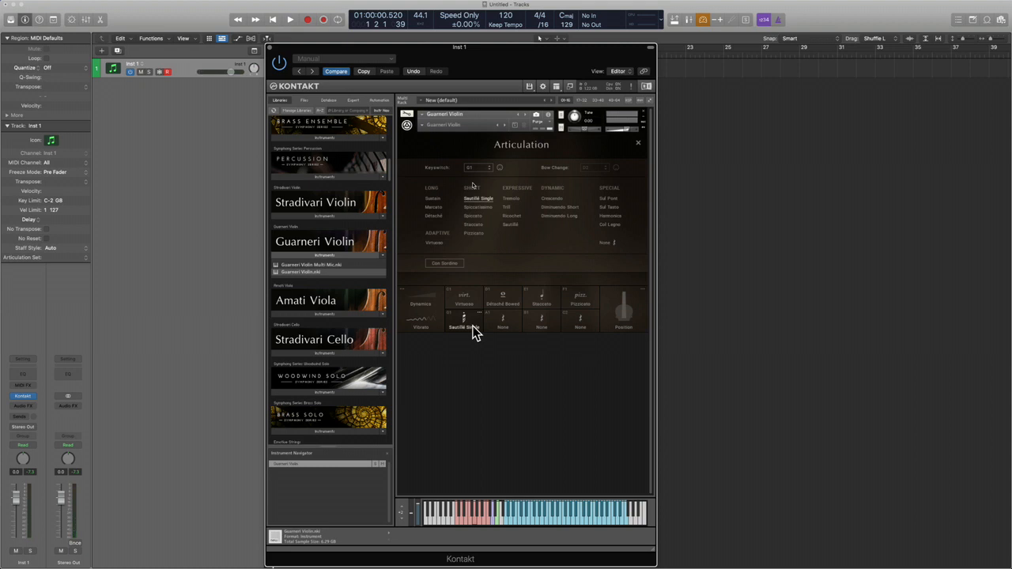
Create a MIDI region, empty Kontakt's rack and expand the Amati Viola folder.
right_click(735, 75)
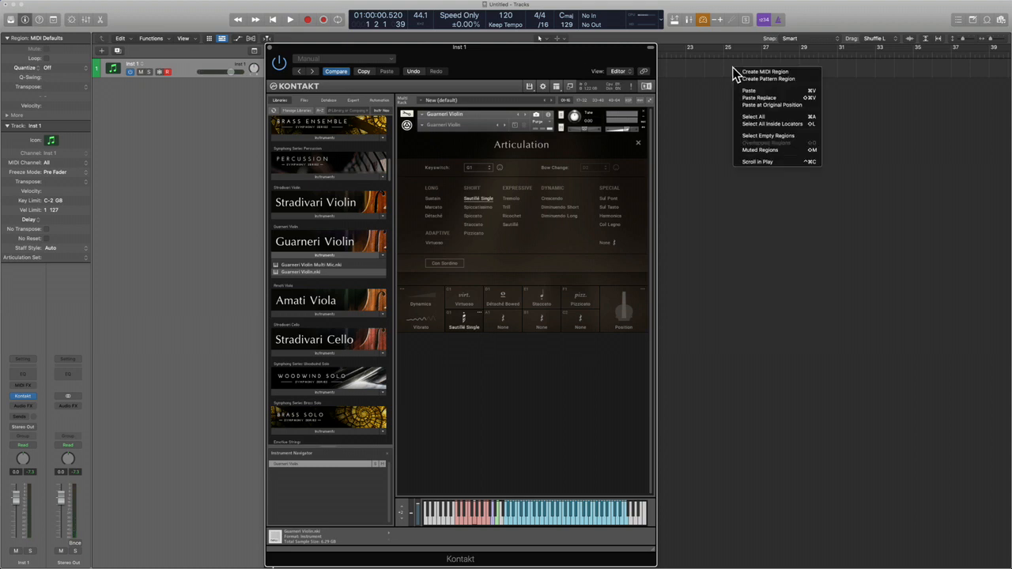
left_click(769, 79)
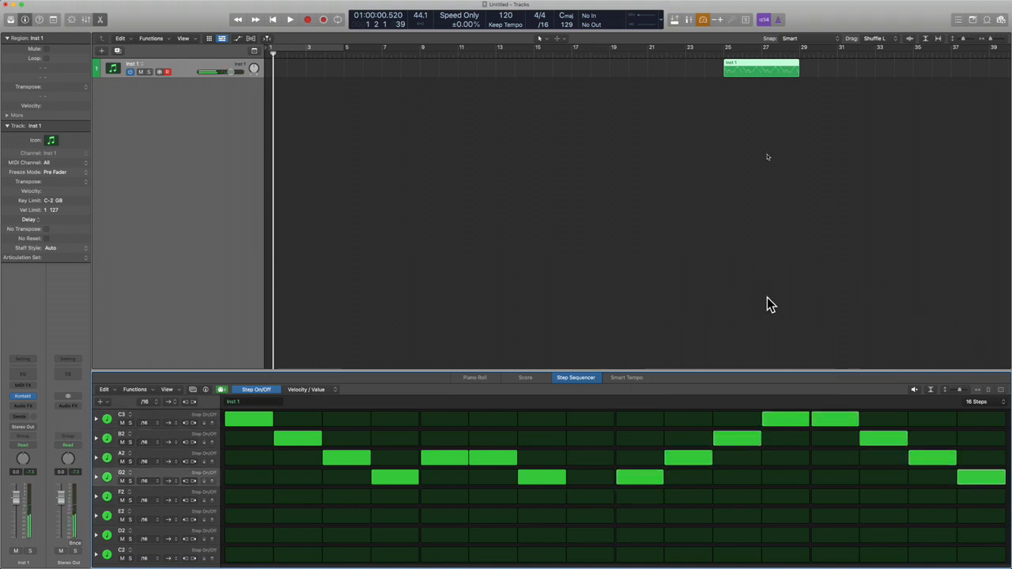
left_click(289, 19)
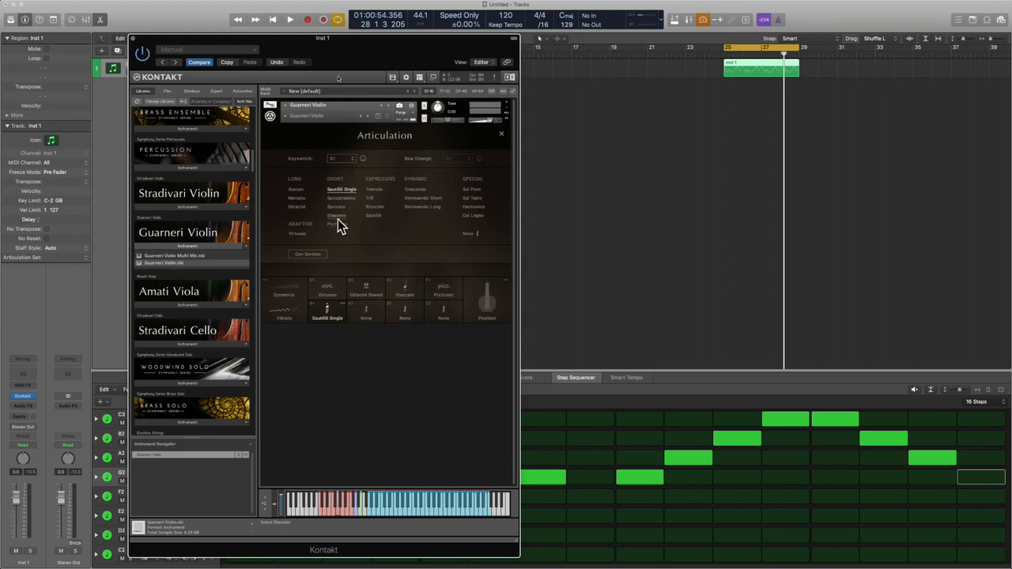
left_click(336, 215)
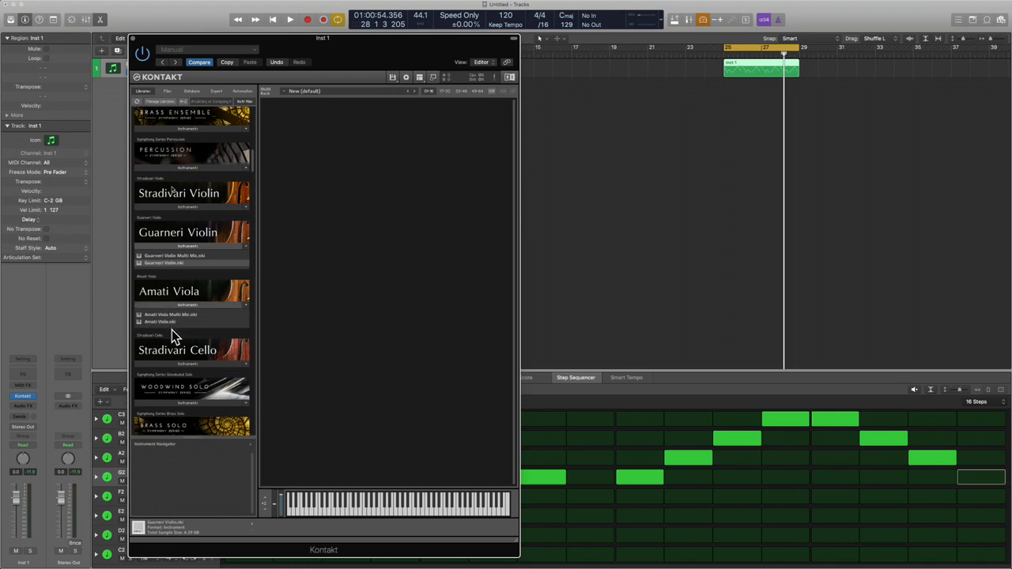
Load Amati Viola.nki into Kontakt and open its string position settings.
double_click(160, 322)
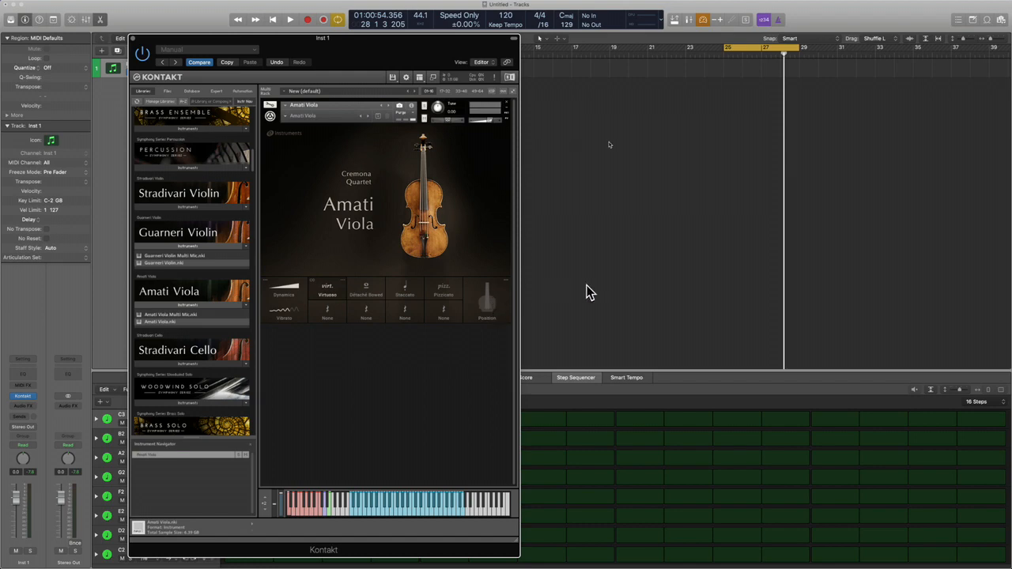
left_click(486, 304)
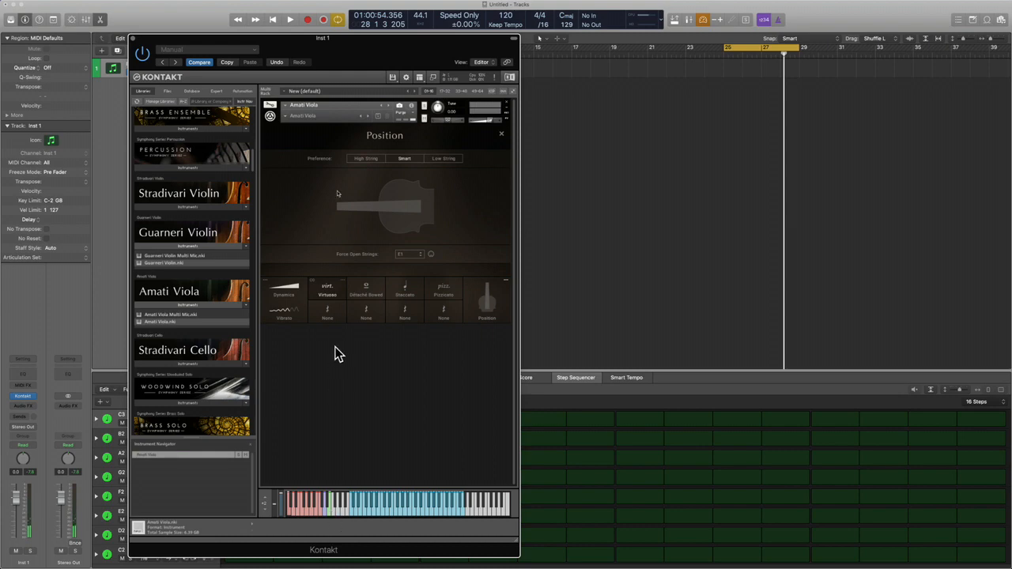
mouse_move(360, 217)
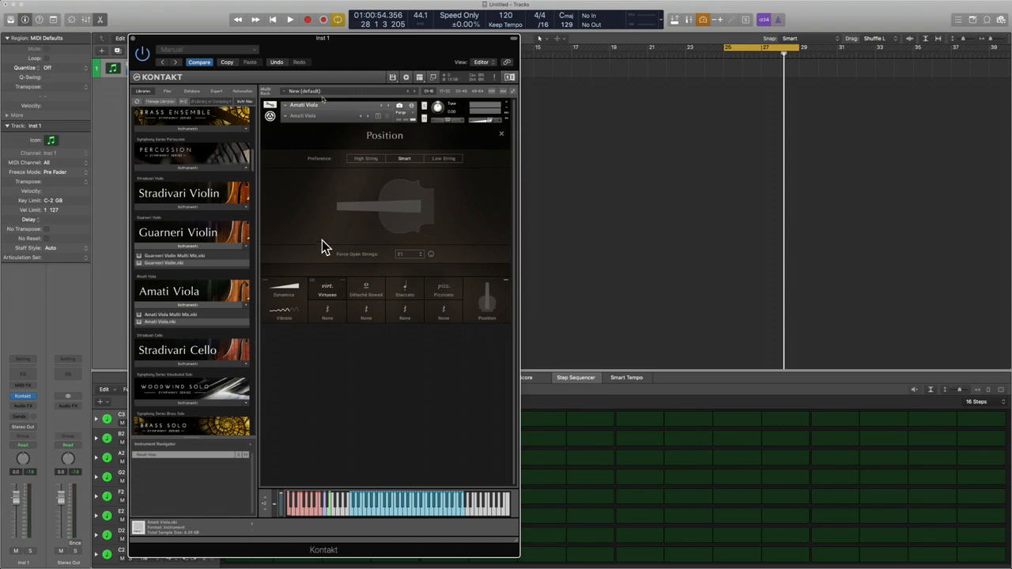
mouse_move(378, 193)
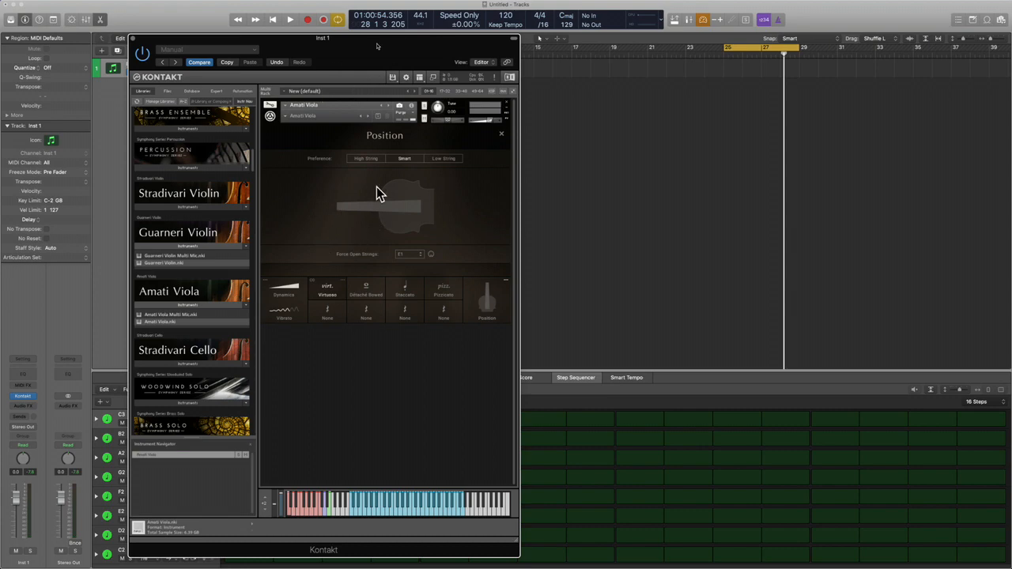
mouse_move(371, 148)
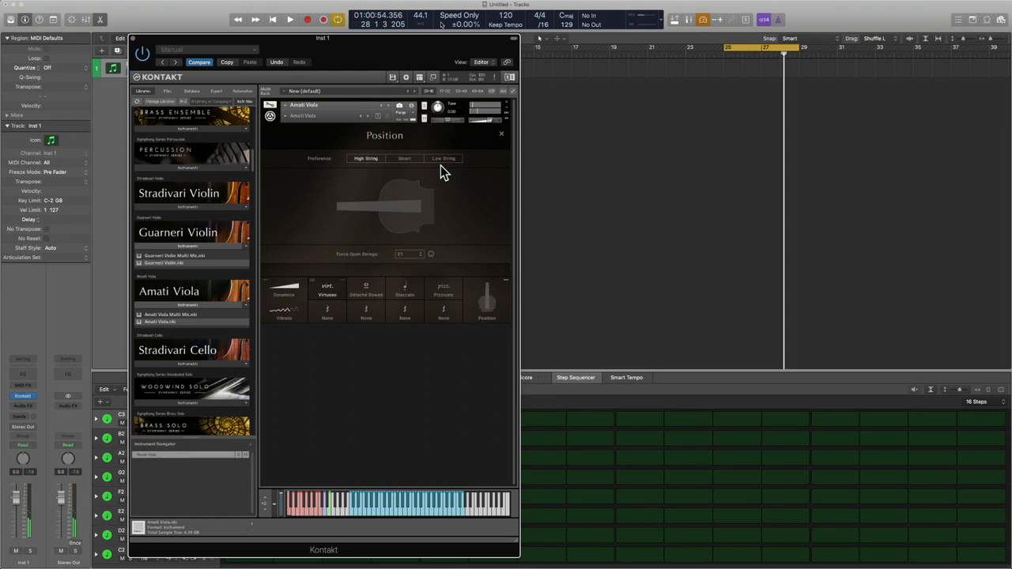
left_click(444, 159)
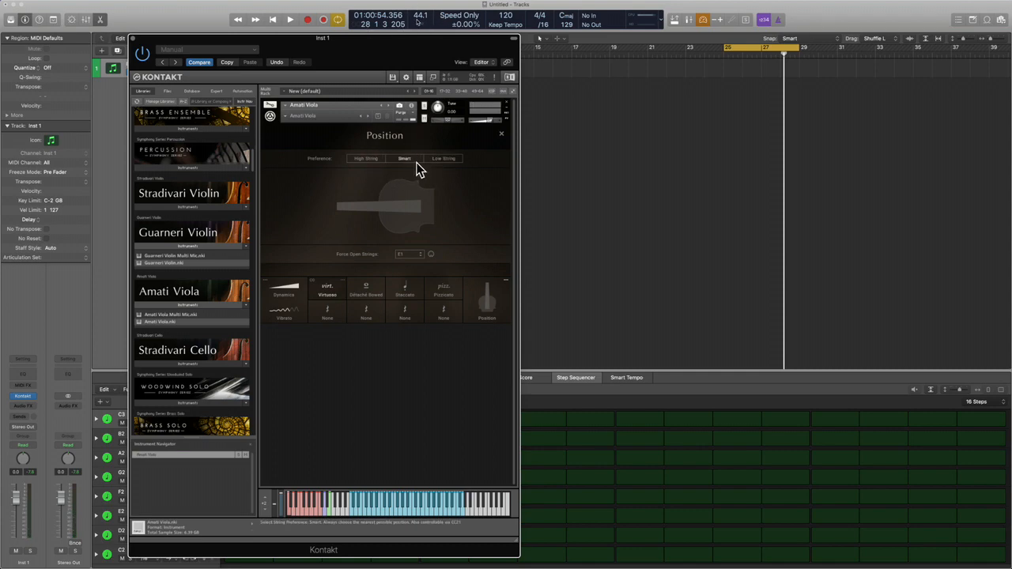
mouse_move(478, 145)
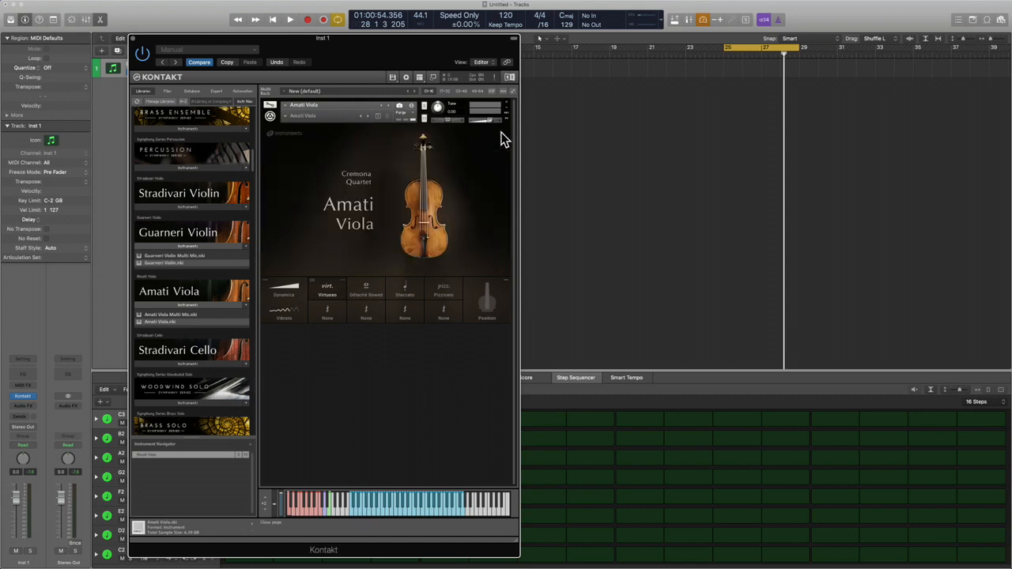
mouse_move(395, 174)
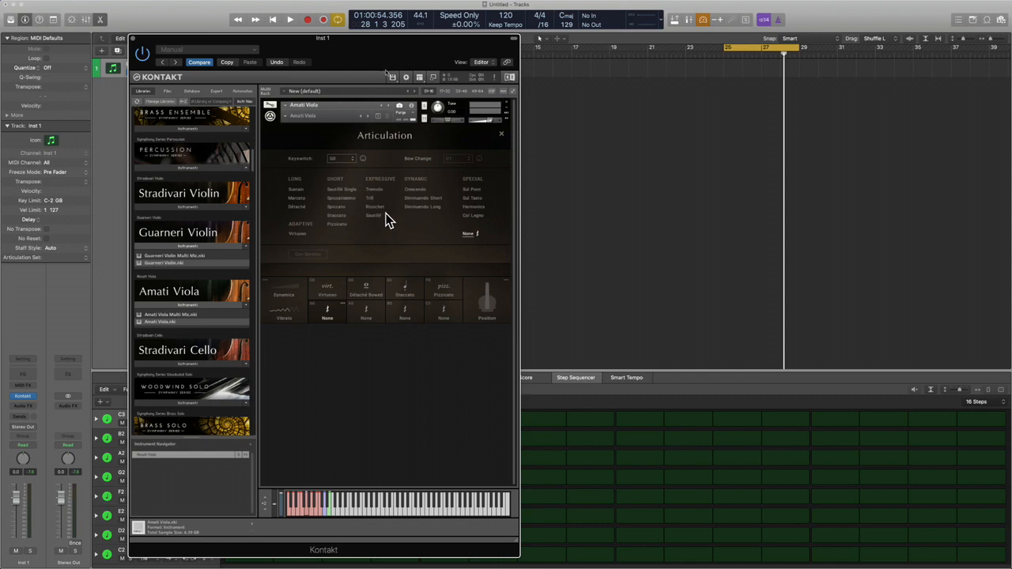
Try Ricochet, Spiccatissimo and Marcato in the empty viola slot, ending on Détaché.
left_click(375, 206)
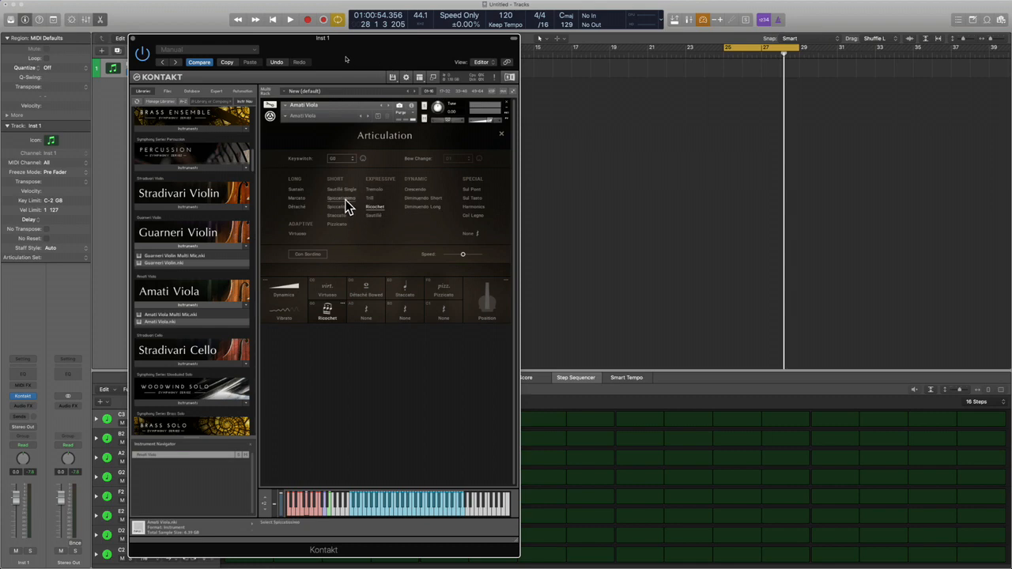
left_click(340, 198)
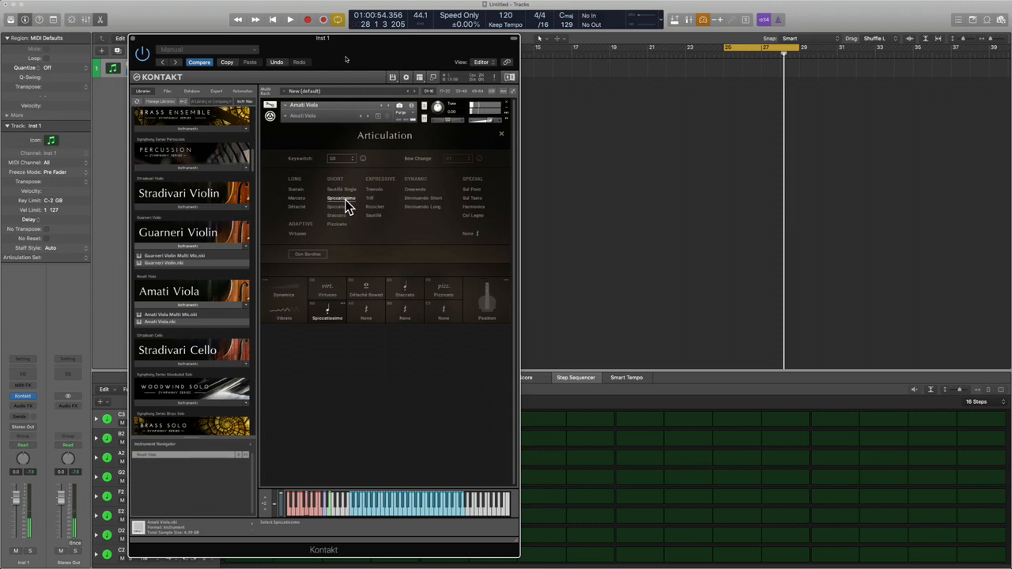
left_click(298, 197)
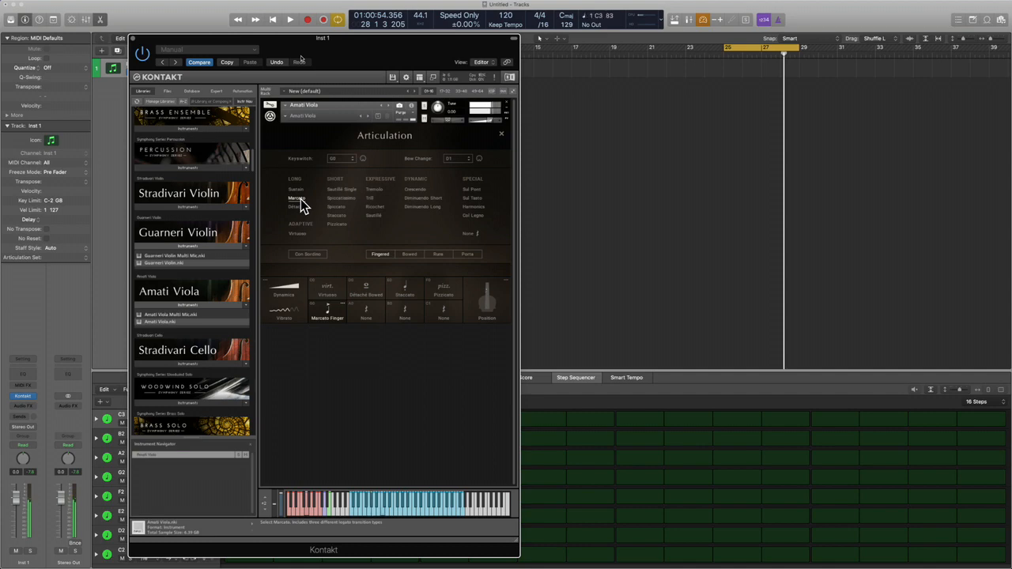
left_click(299, 207)
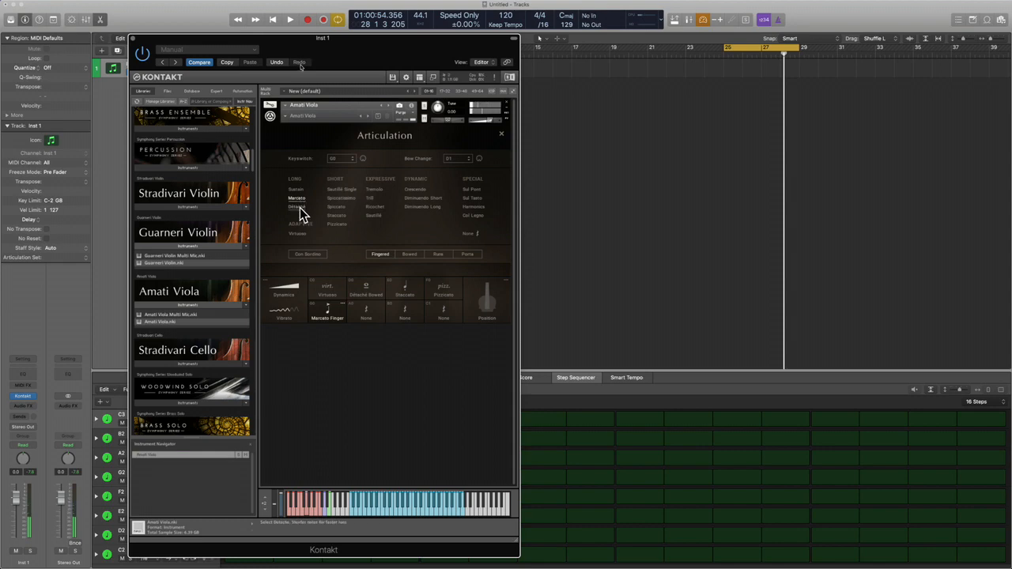
left_click(296, 206)
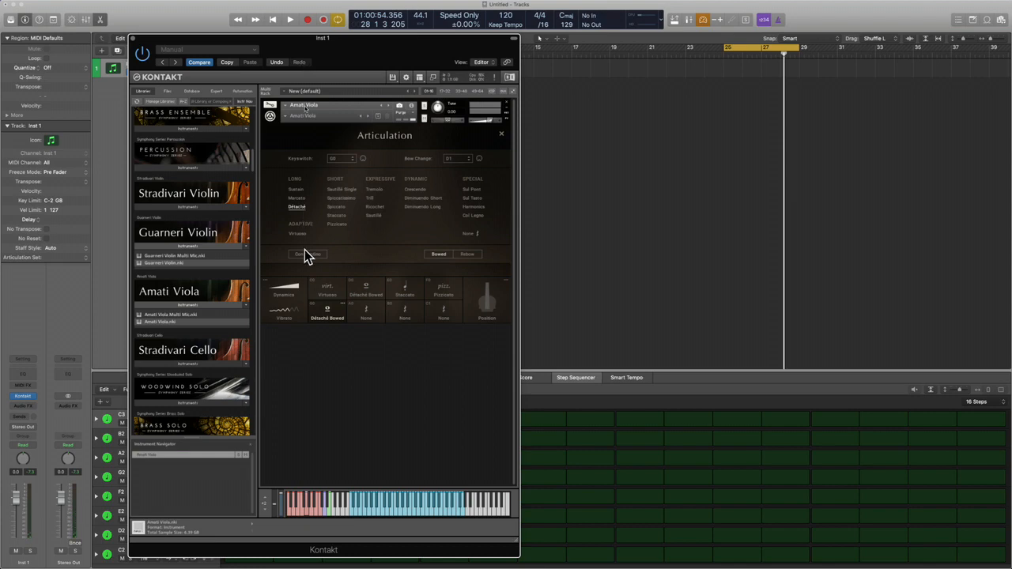
mouse_move(306, 237)
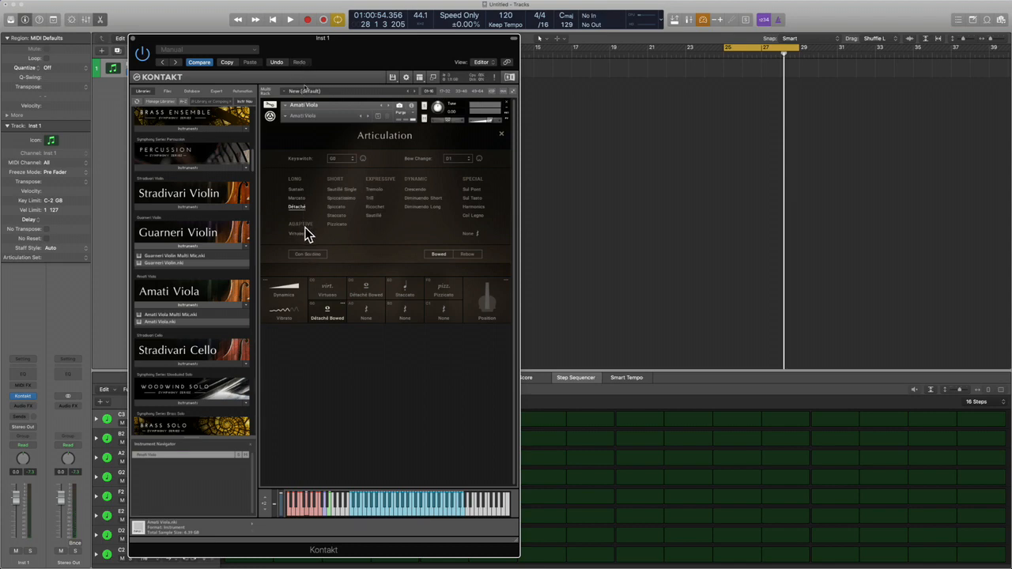
mouse_move(332, 251)
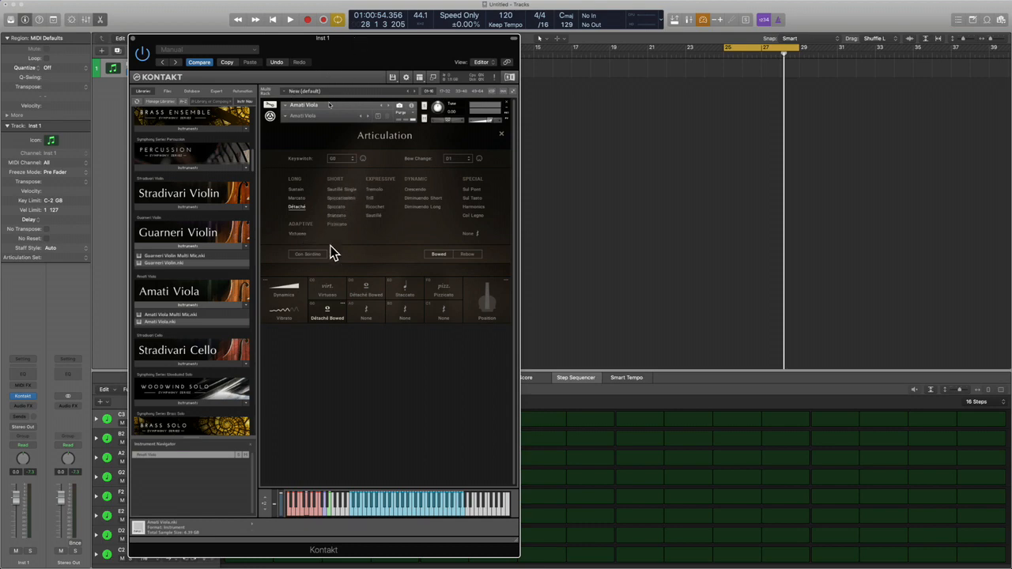
mouse_move(298, 234)
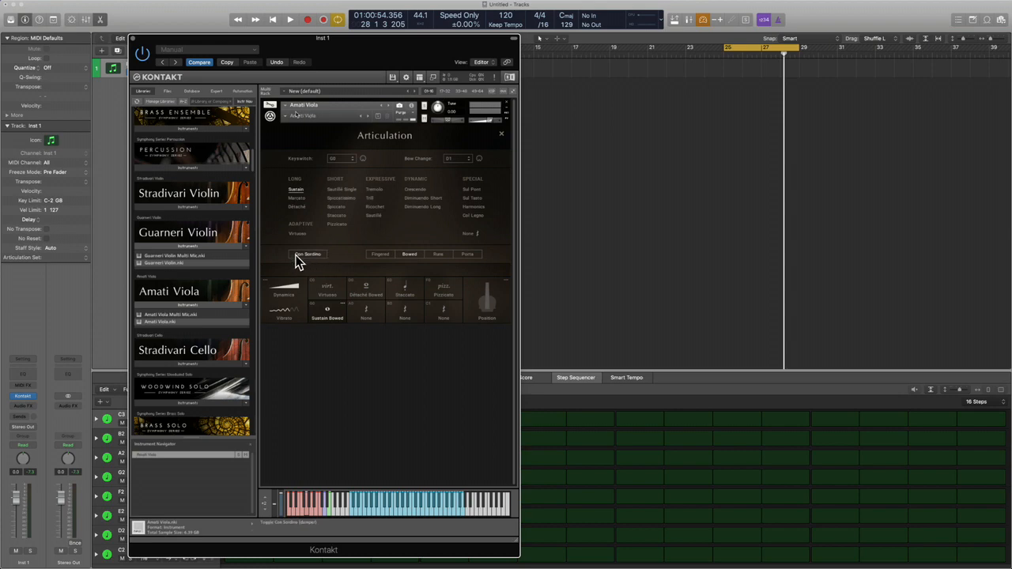
mouse_move(316, 262)
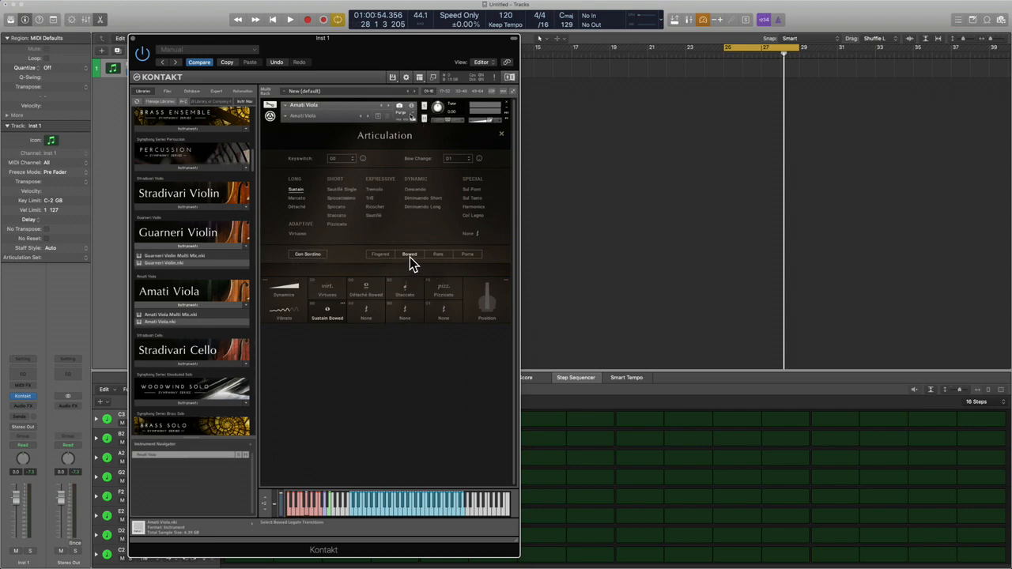
Try Fingered, Bowed, Rute legato and Virtuoso, then close the viola choosing No to saving.
left_click(381, 254)
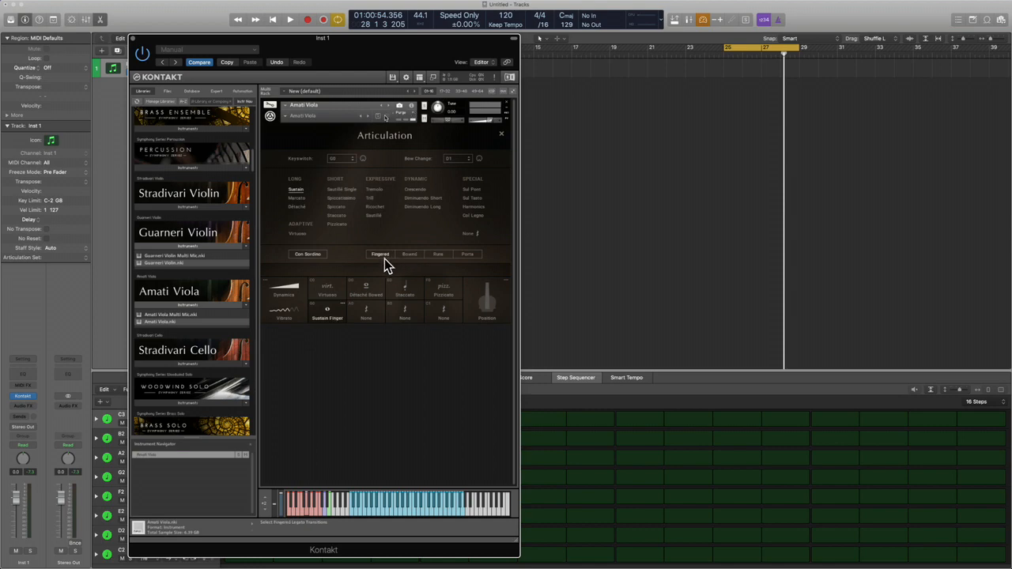
mouse_move(382, 262)
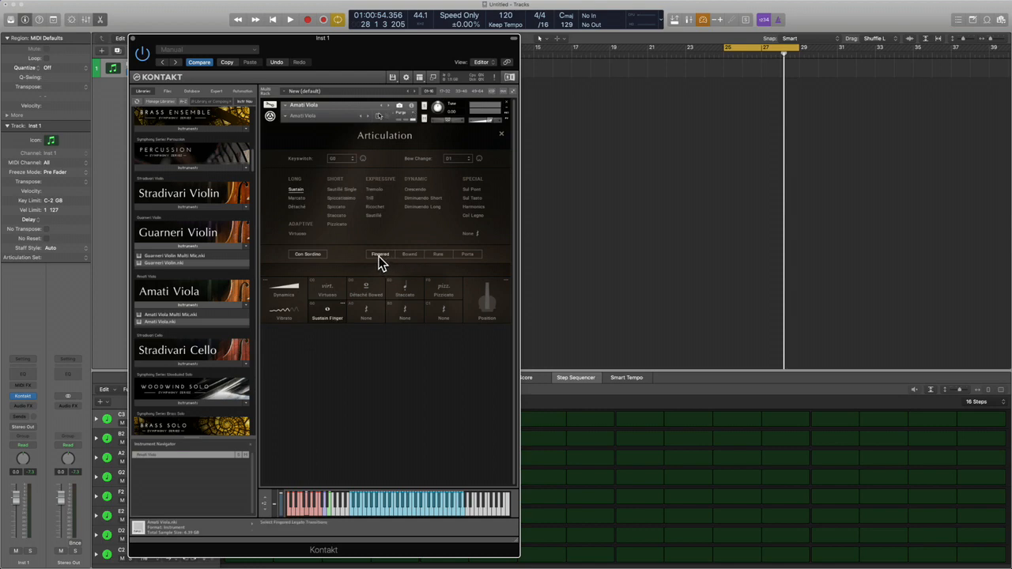
mouse_move(398, 266)
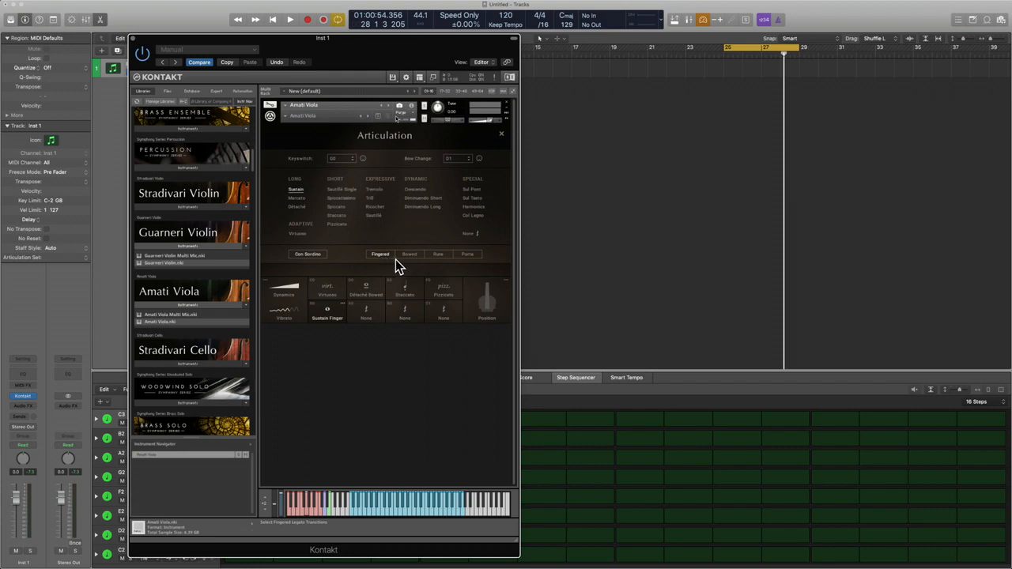
left_click(409, 253)
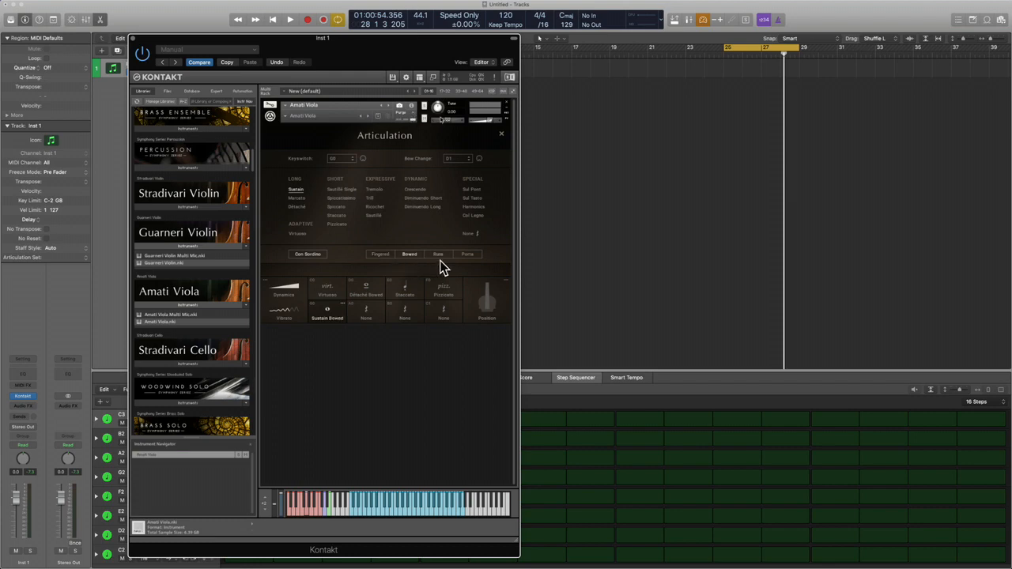
left_click(438, 254)
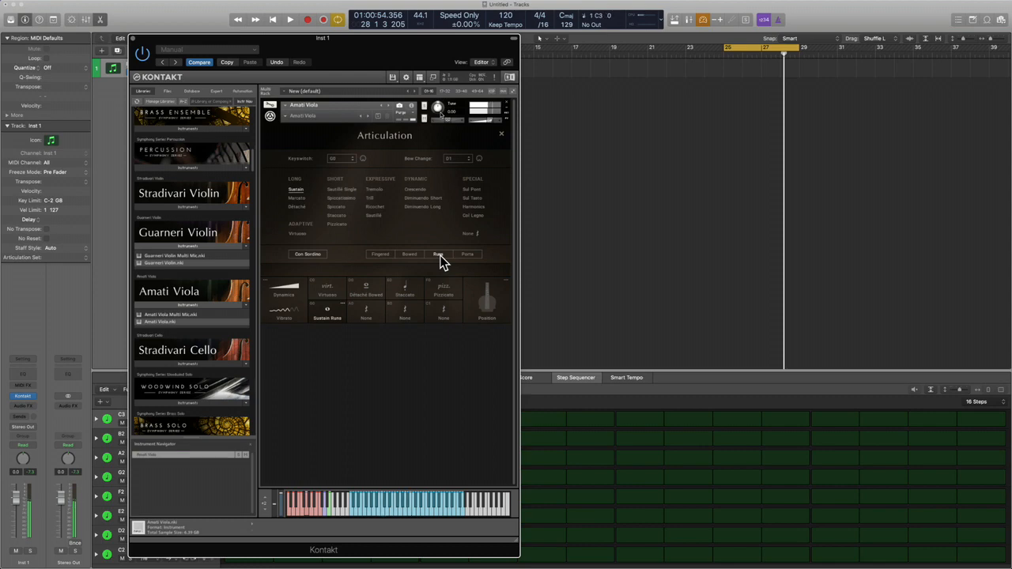
left_click(467, 254)
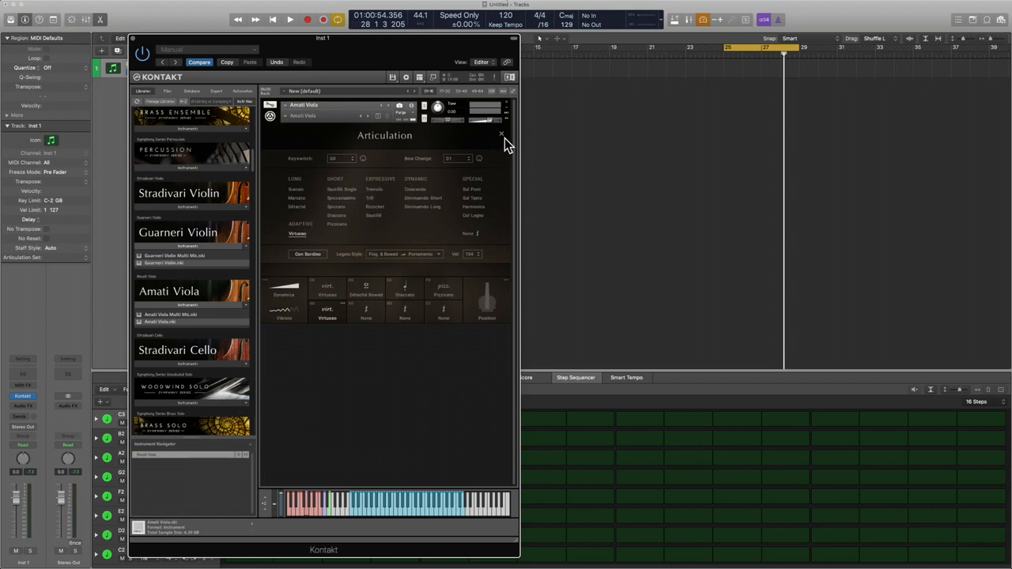
left_click(502, 134)
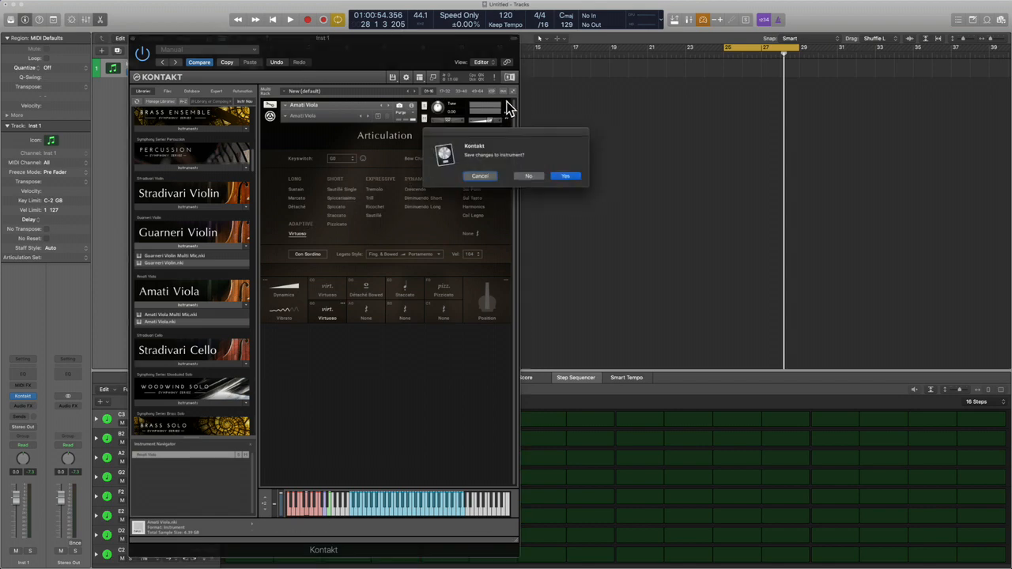
left_click(528, 176)
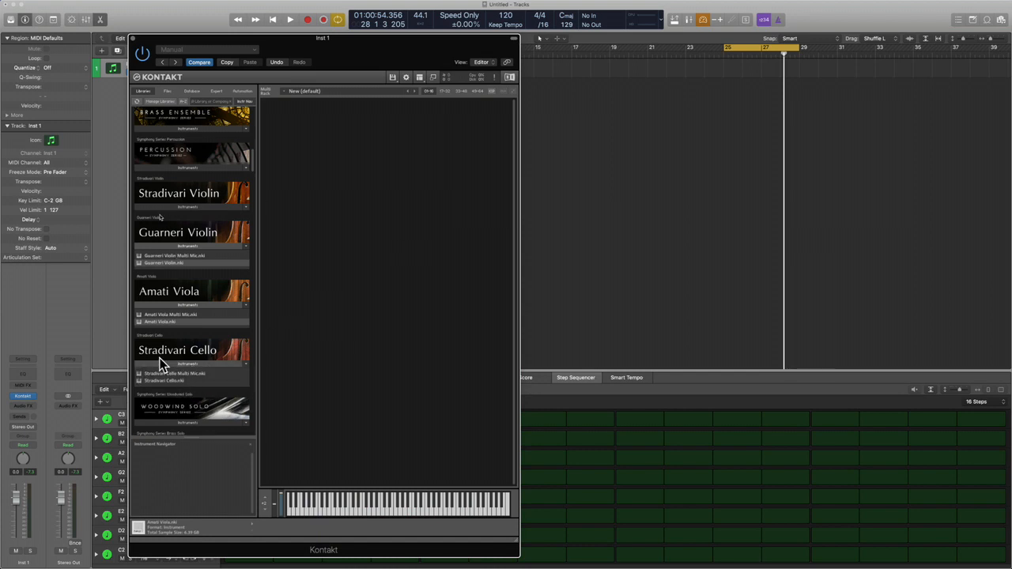
double_click(163, 381)
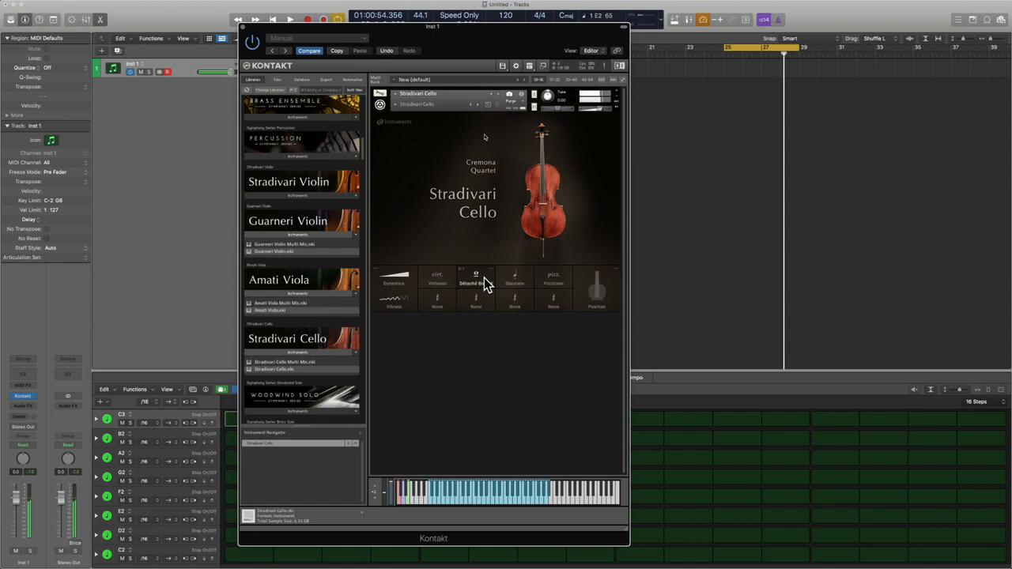
mouse_move(488, 277)
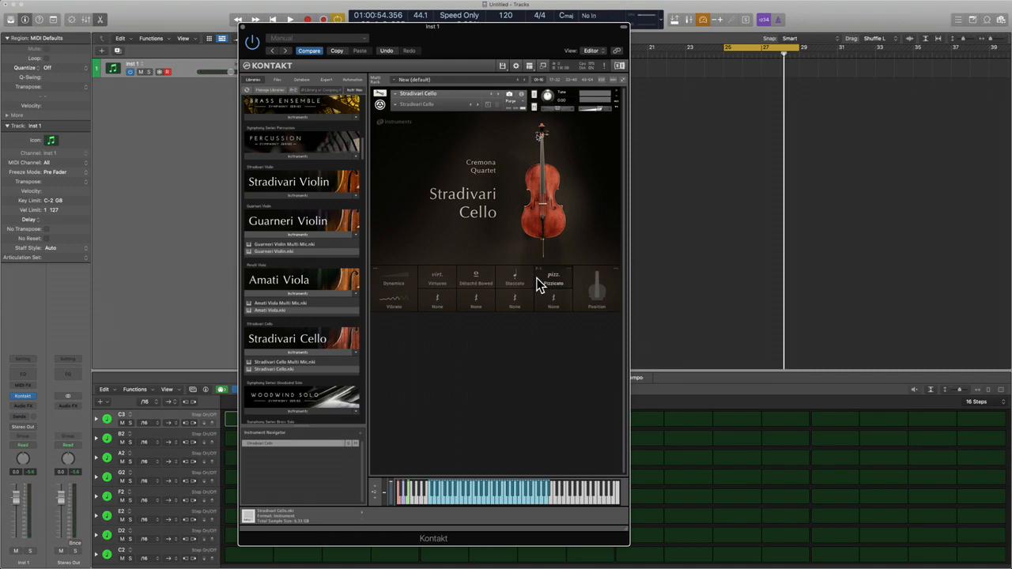
mouse_move(601, 307)
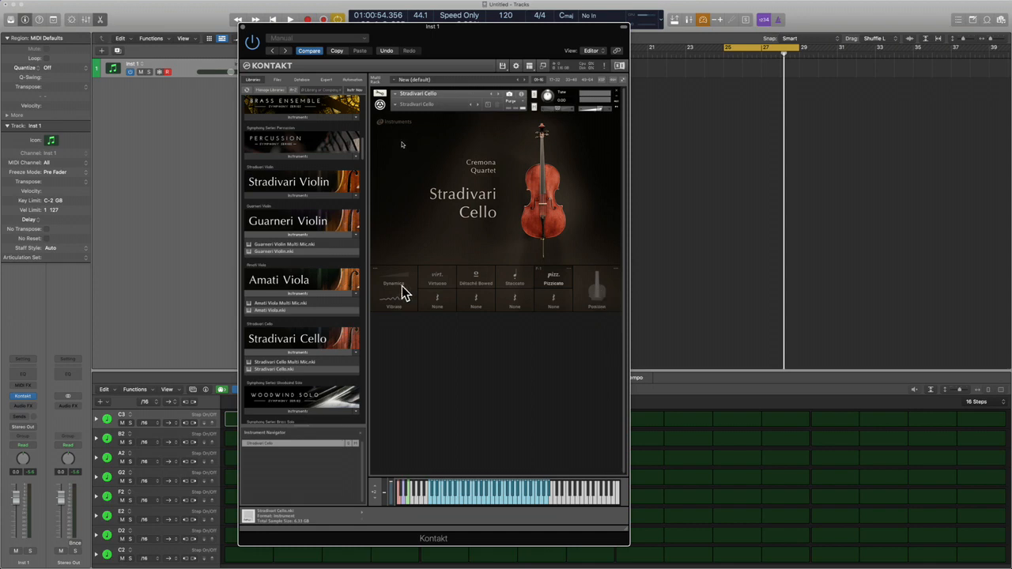
mouse_move(639, 290)
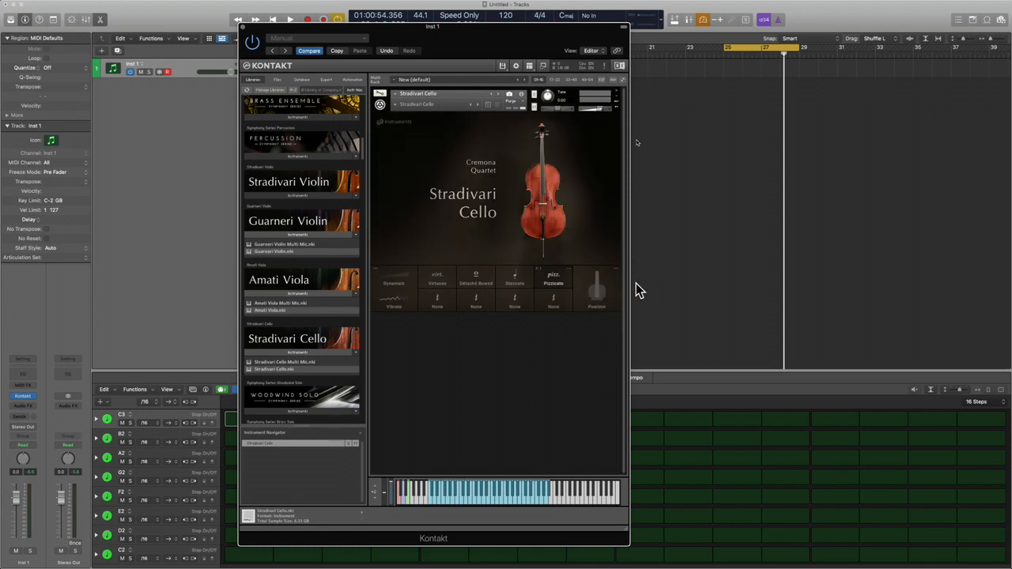
mouse_move(615, 282)
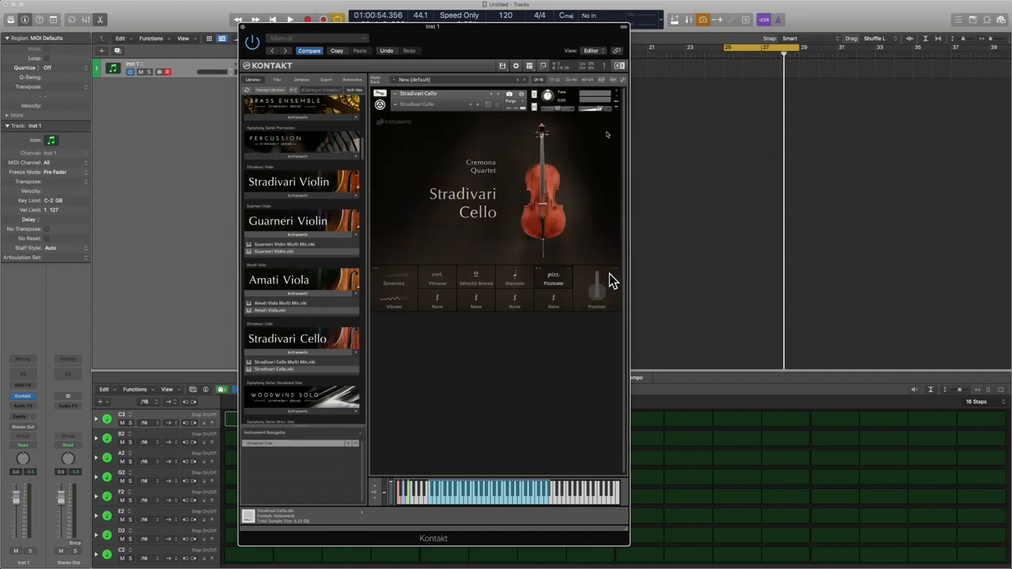
Choose Sautillé from the Articulation panel for an empty 'None' cello slot.
left_click(437, 304)
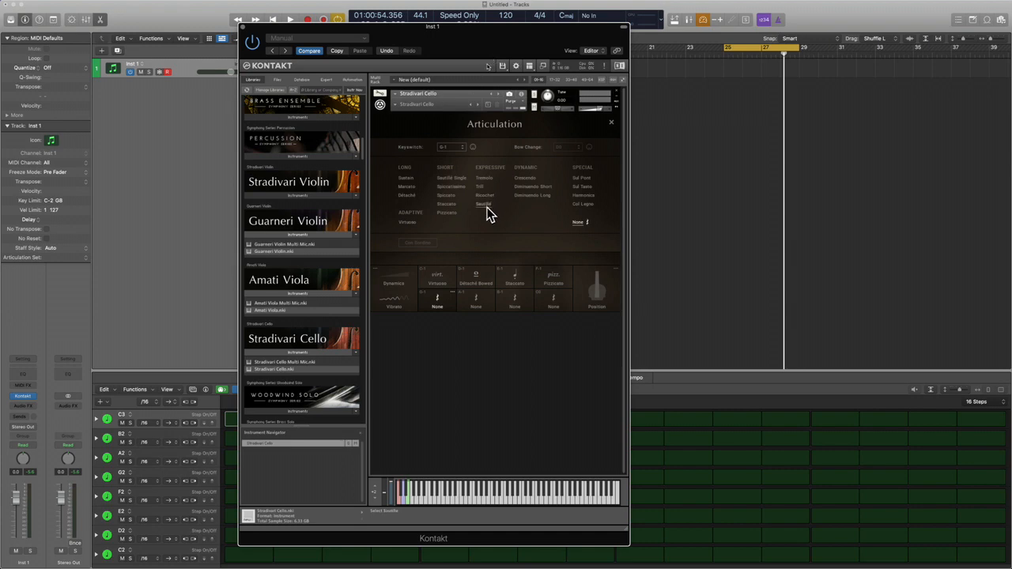
left_click(483, 204)
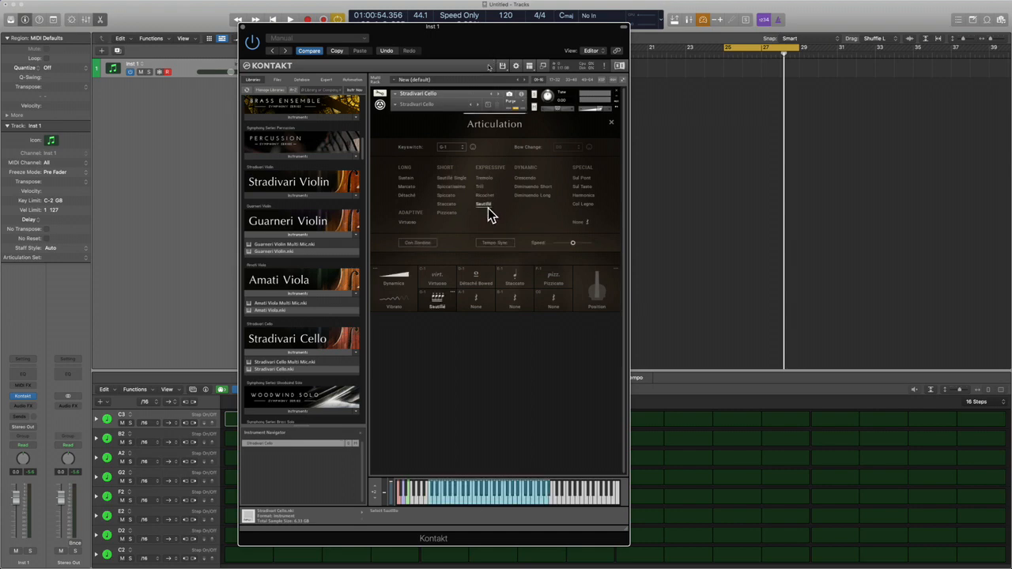